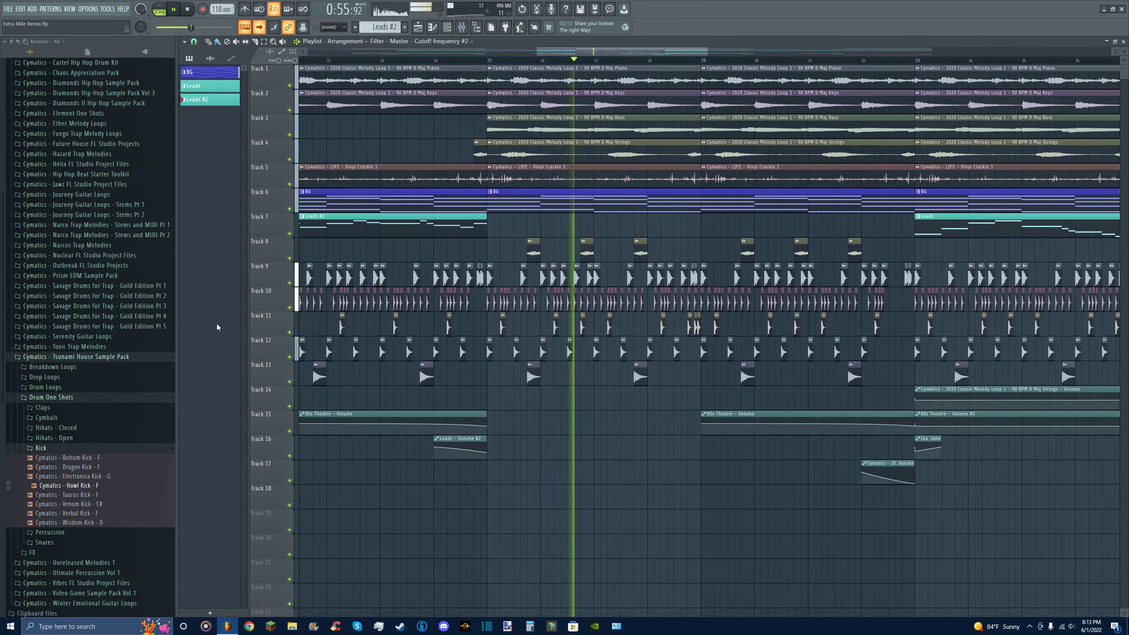
scroll(right, 3)
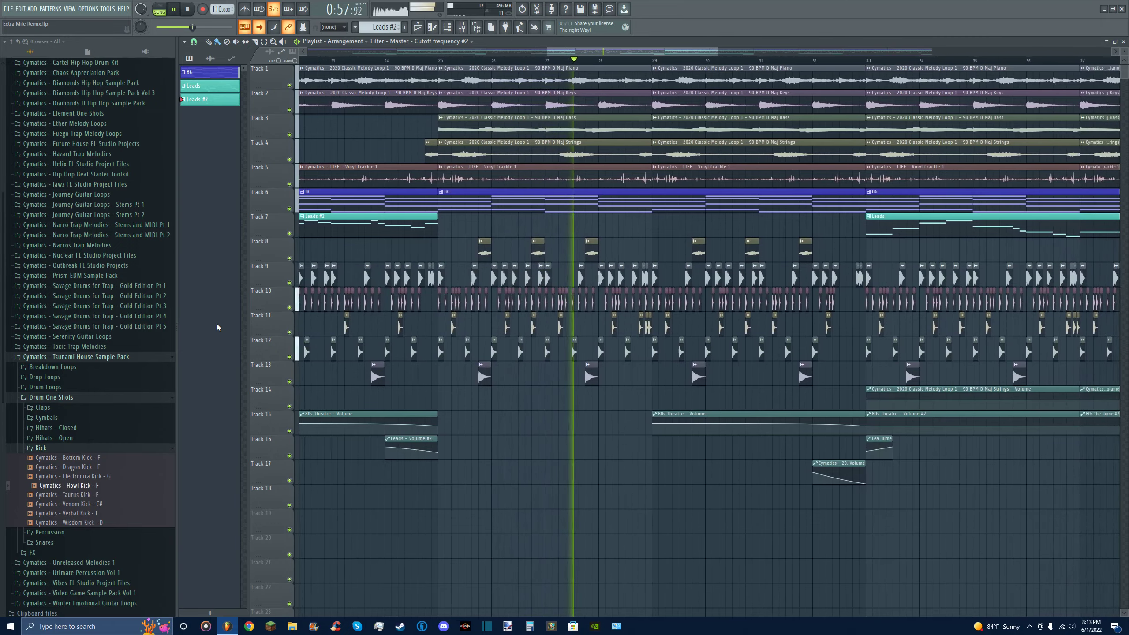